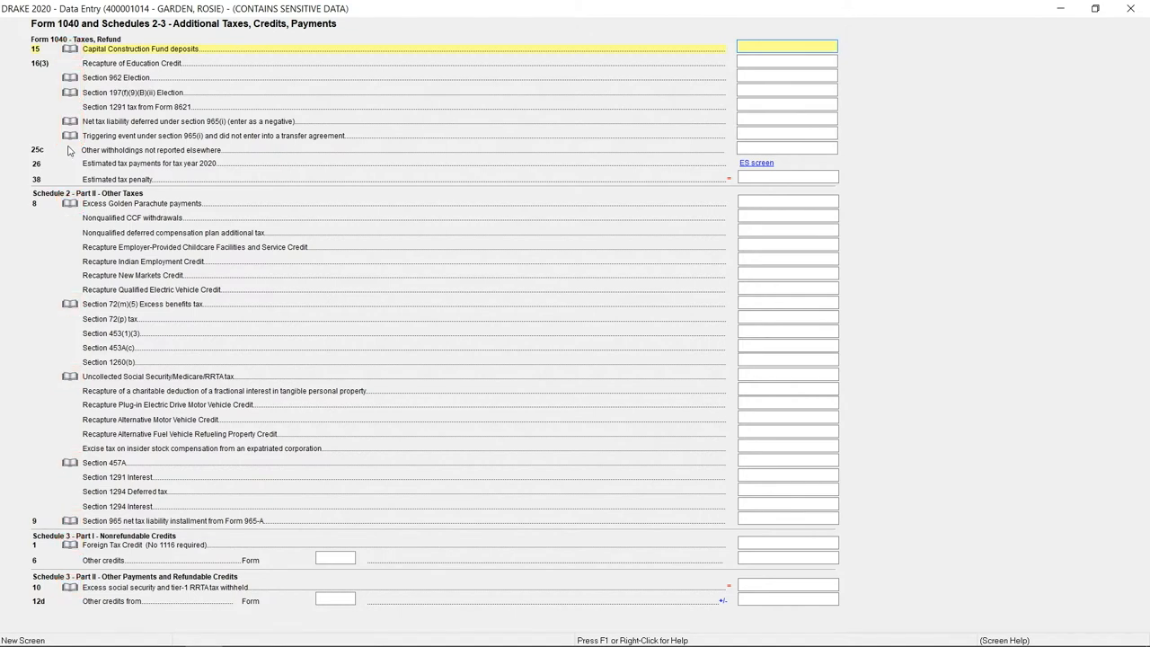
Open TheTaxBook research for the Foreign Tax Credit line and view 'Foreign tax credit - Without filing Form 1116'
{"action": "left_click", "coordinate": [788, 47]}
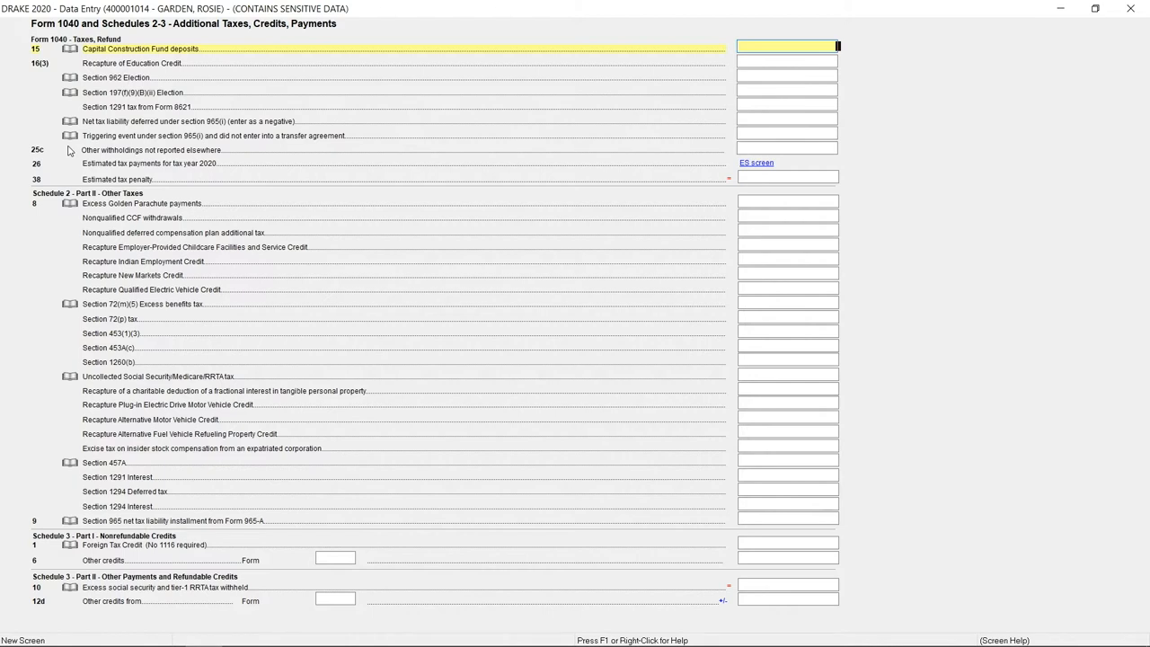
{"action": "mouse_move", "coordinate": [58, 286]}
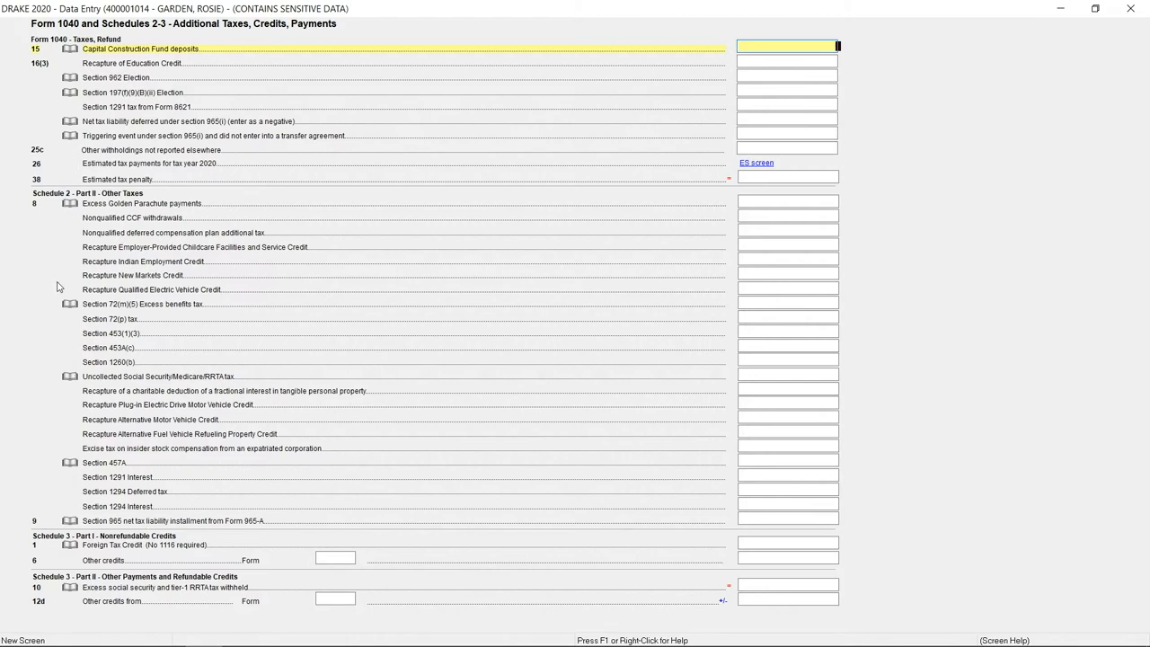
{"action": "mouse_move", "coordinate": [57, 306]}
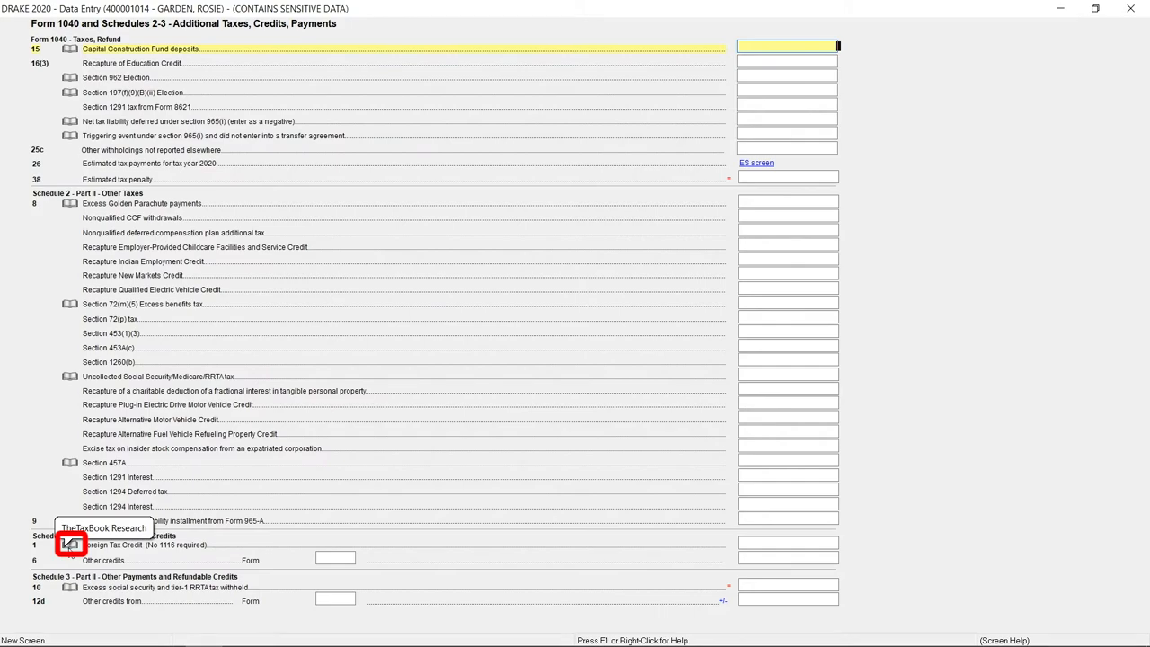
{"action": "left_click", "coordinate": [71, 544]}
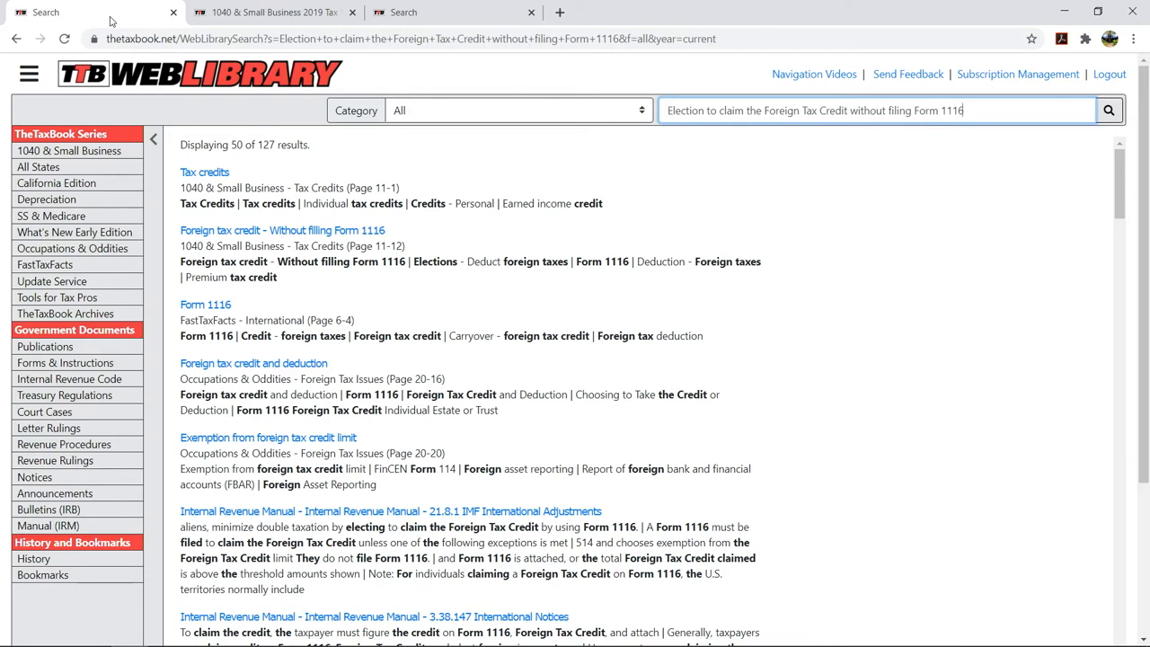
{"action": "mouse_move", "coordinate": [146, 107]}
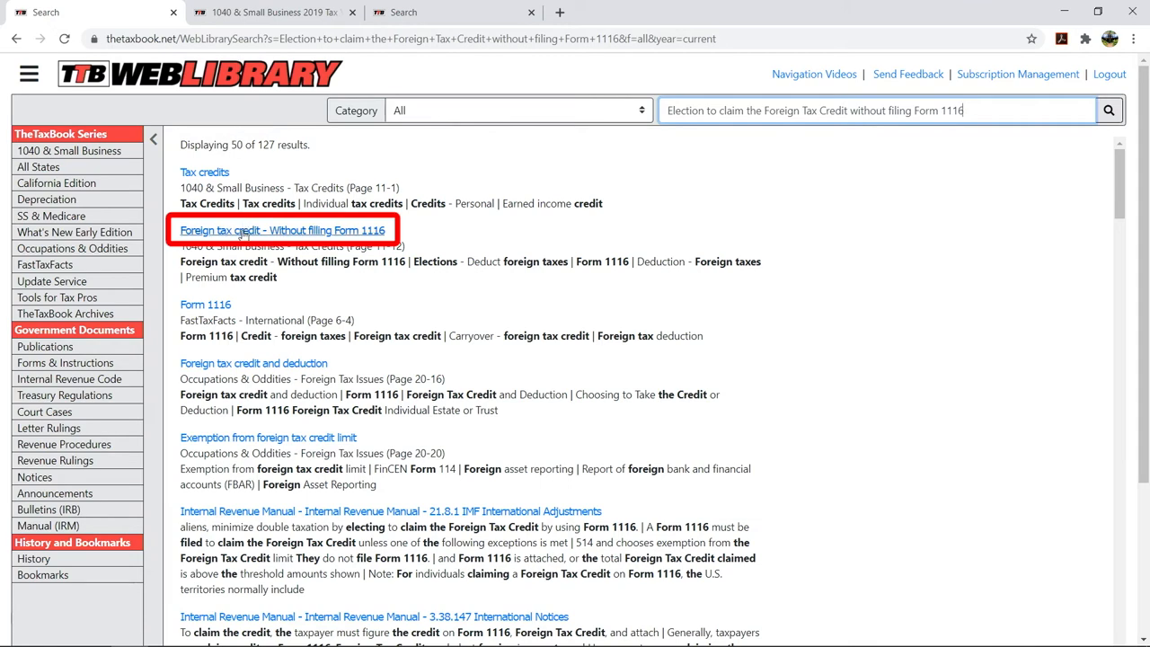
{"action": "left_click", "coordinate": [282, 230]}
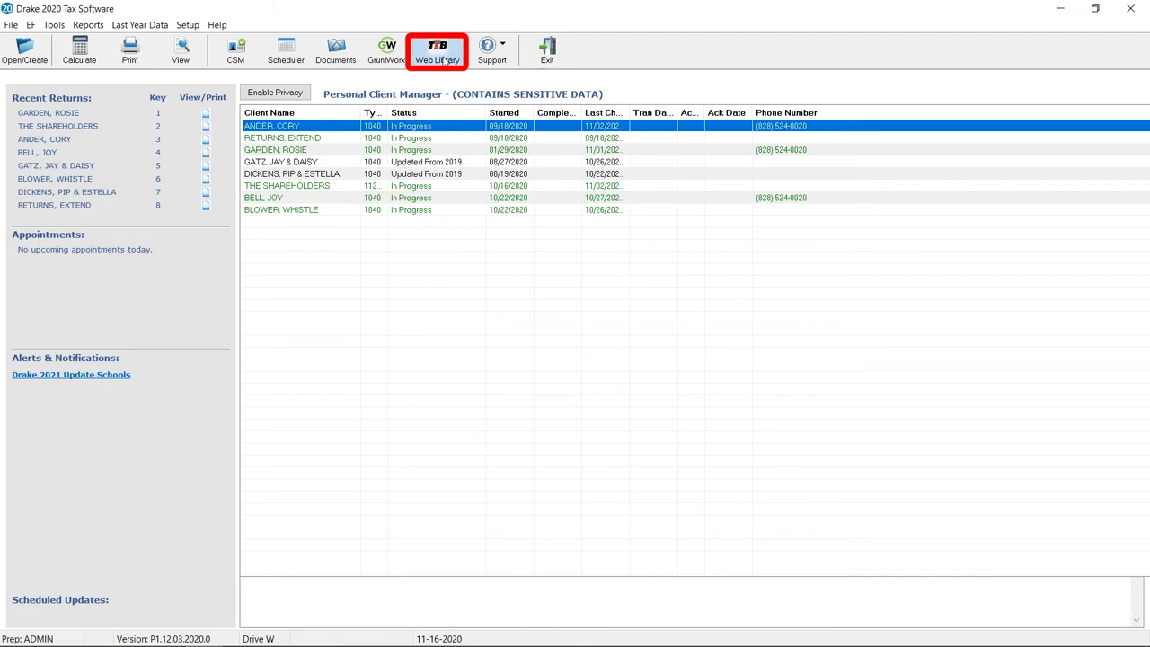
Launch TheTaxBook Web Library from the Drake home toolbar's Web Library (TTB) button
{"action": "left_click", "coordinate": [437, 50]}
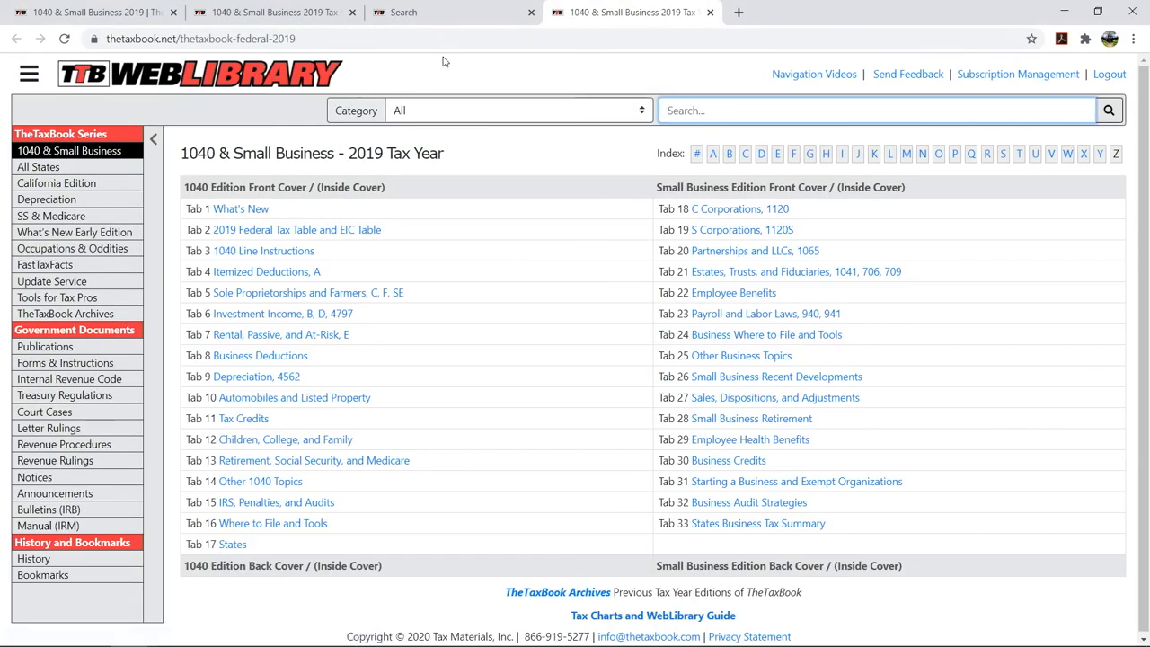